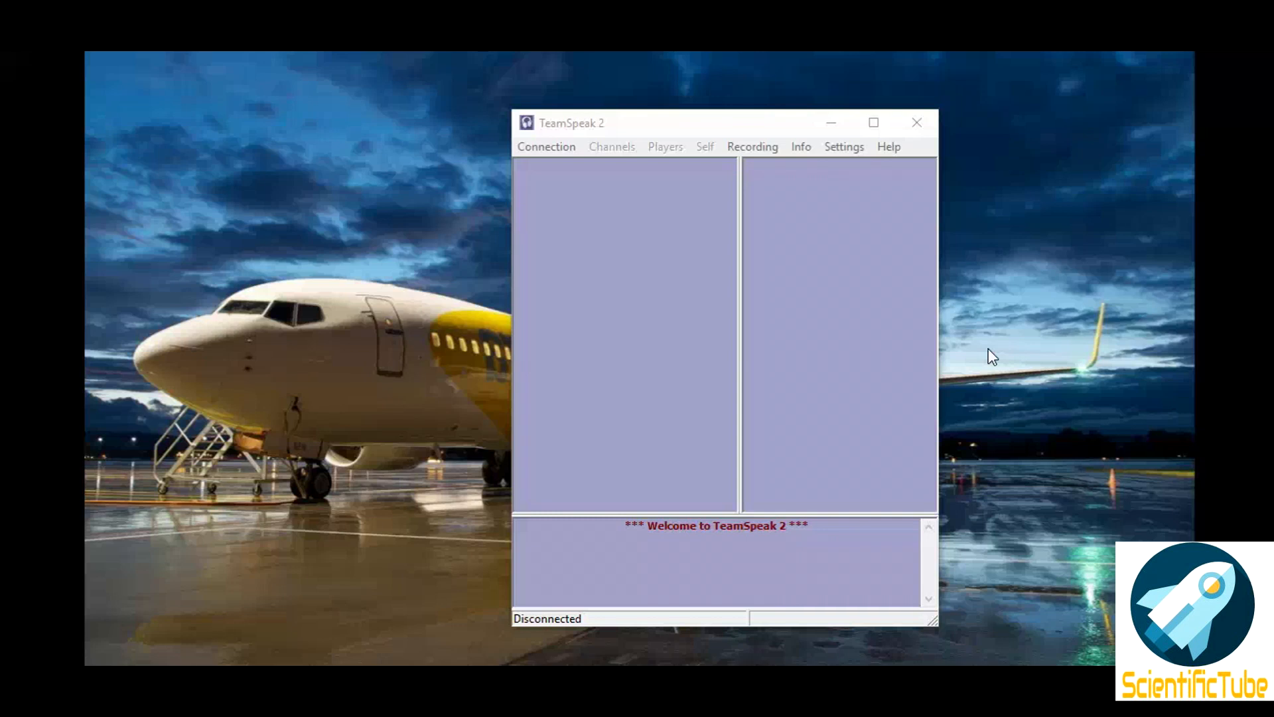
mouse_move(971, 359)
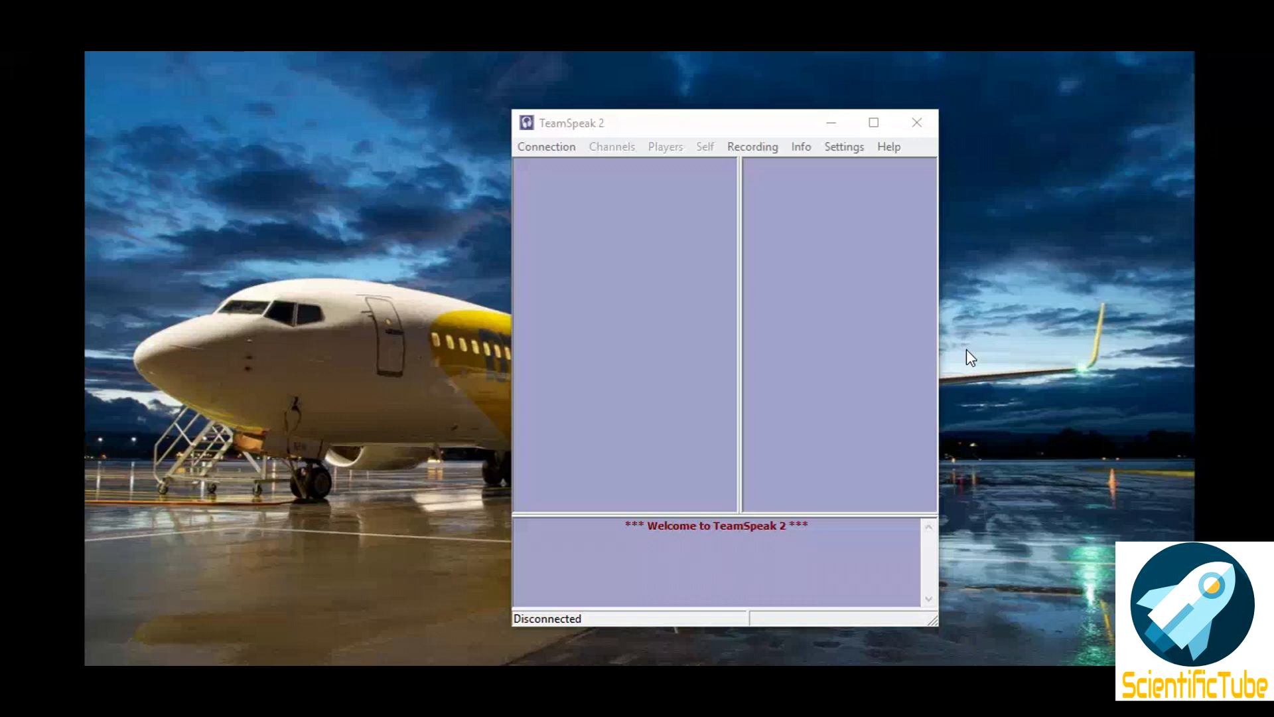
mouse_move(697, 199)
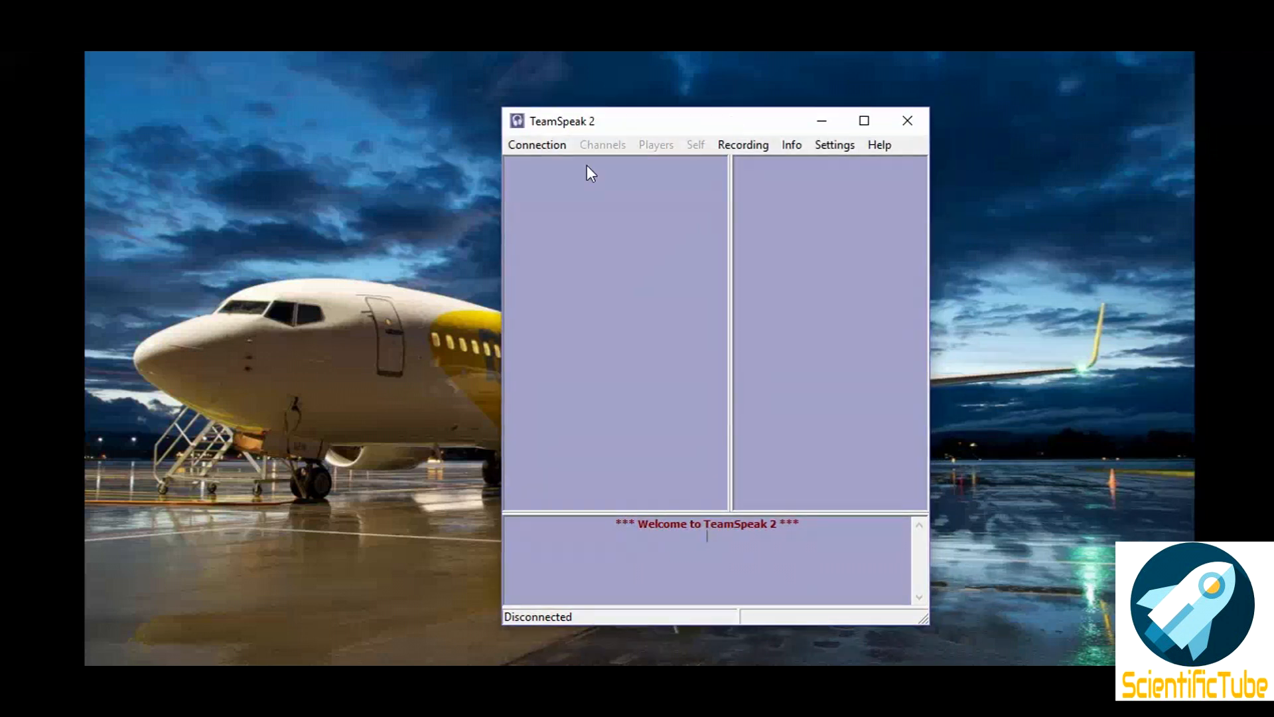
Step: Set voice sending to push-to-talk with Ctrl as the key in Sound Input/Output Settings
left_click(834, 144)
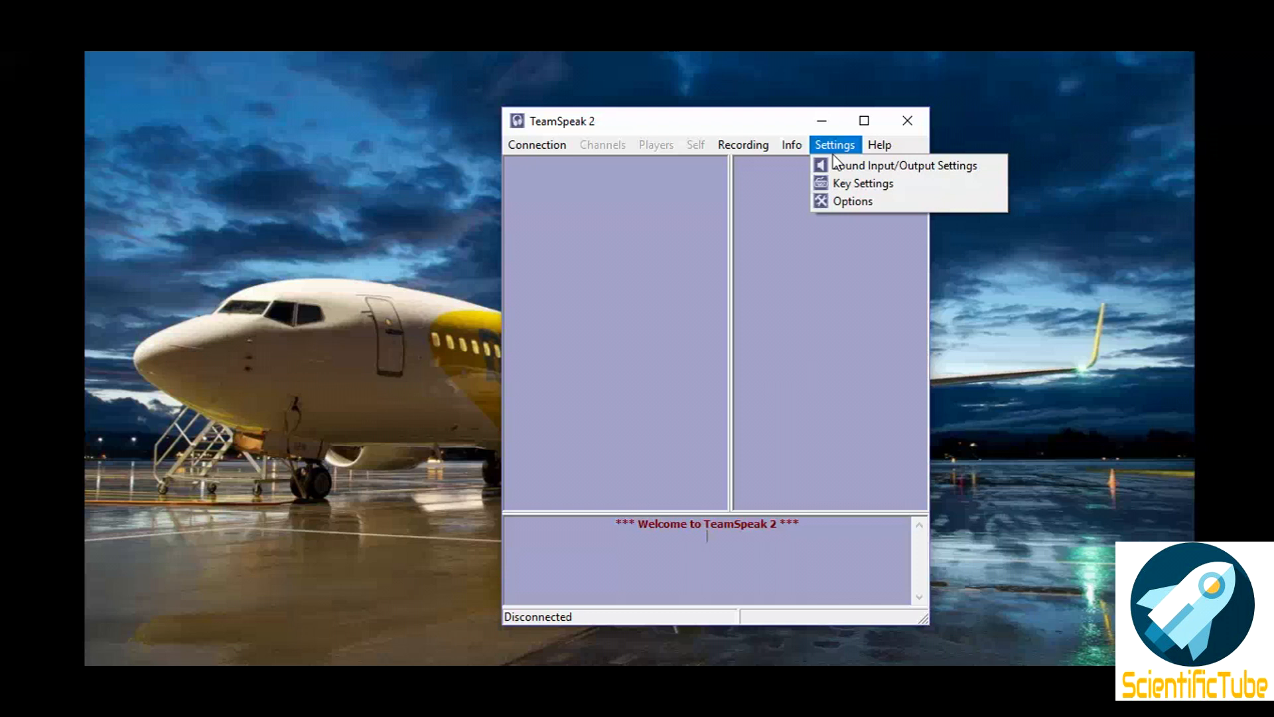
left_click(902, 165)
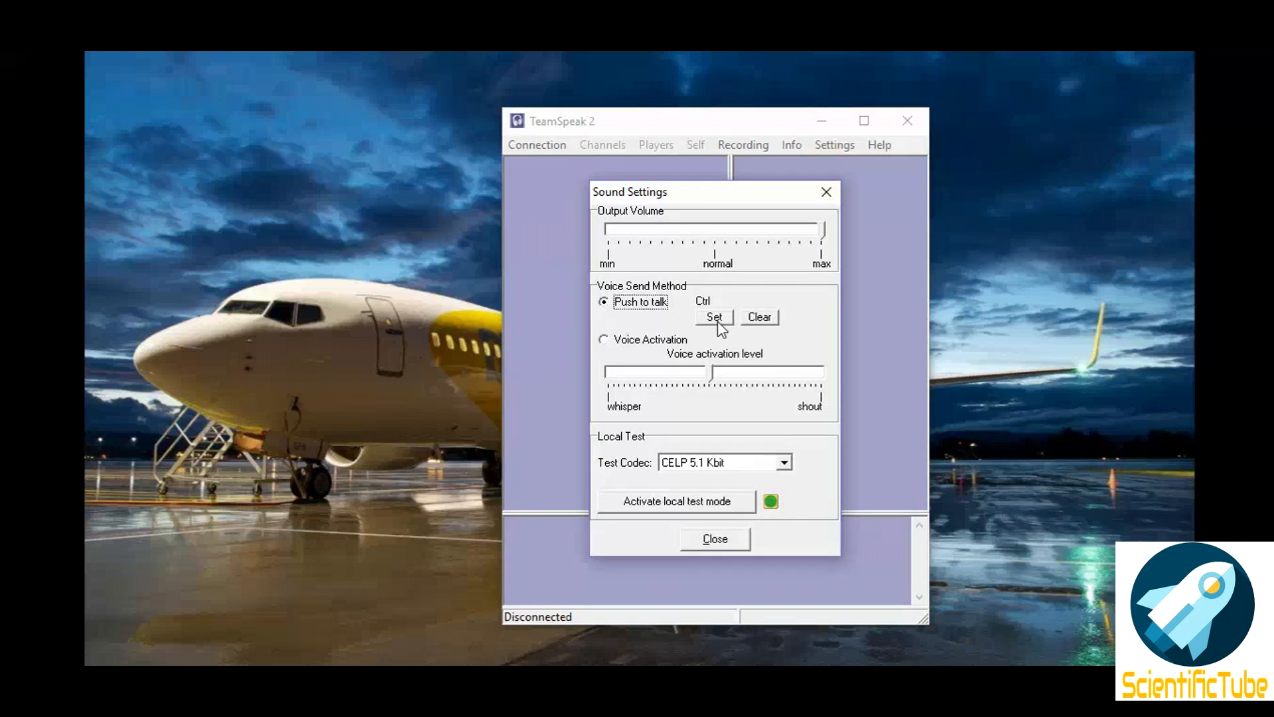
left_click(712, 316)
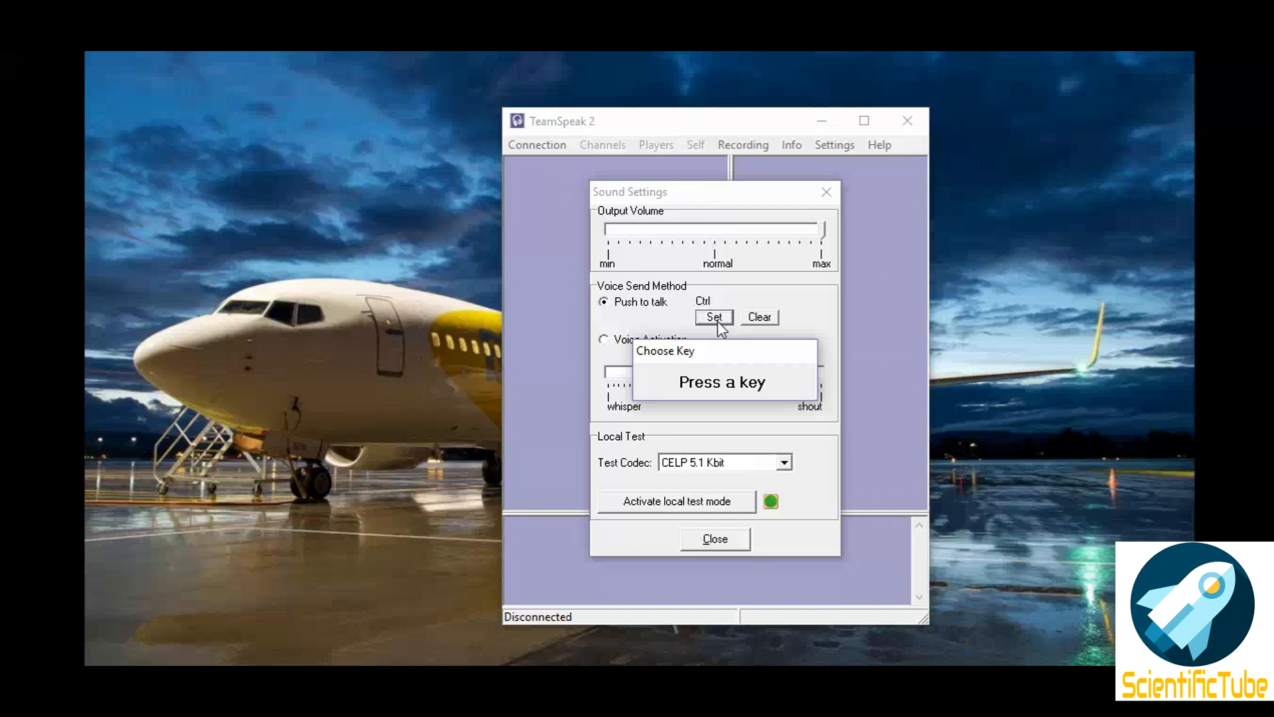
key("ctrl")
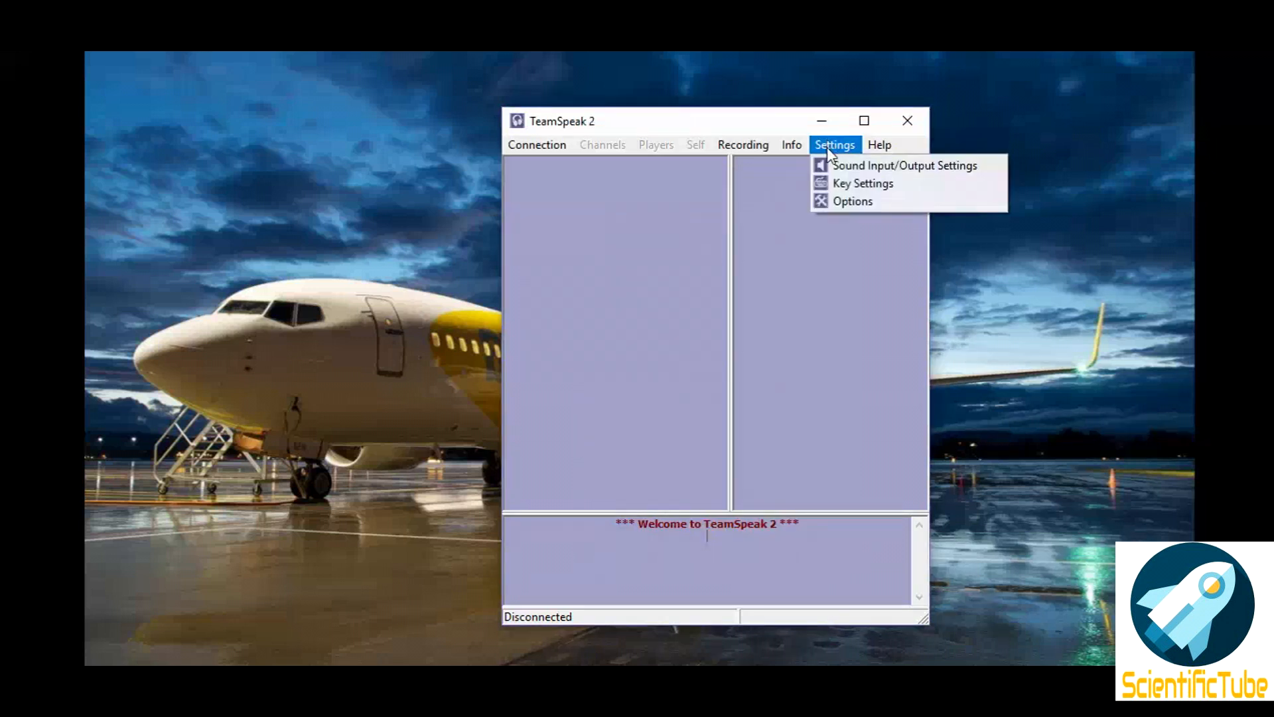
Step: Check the empty key bindings, then choose Line (M-Audio FastTrack) for input and output
left_click(863, 183)
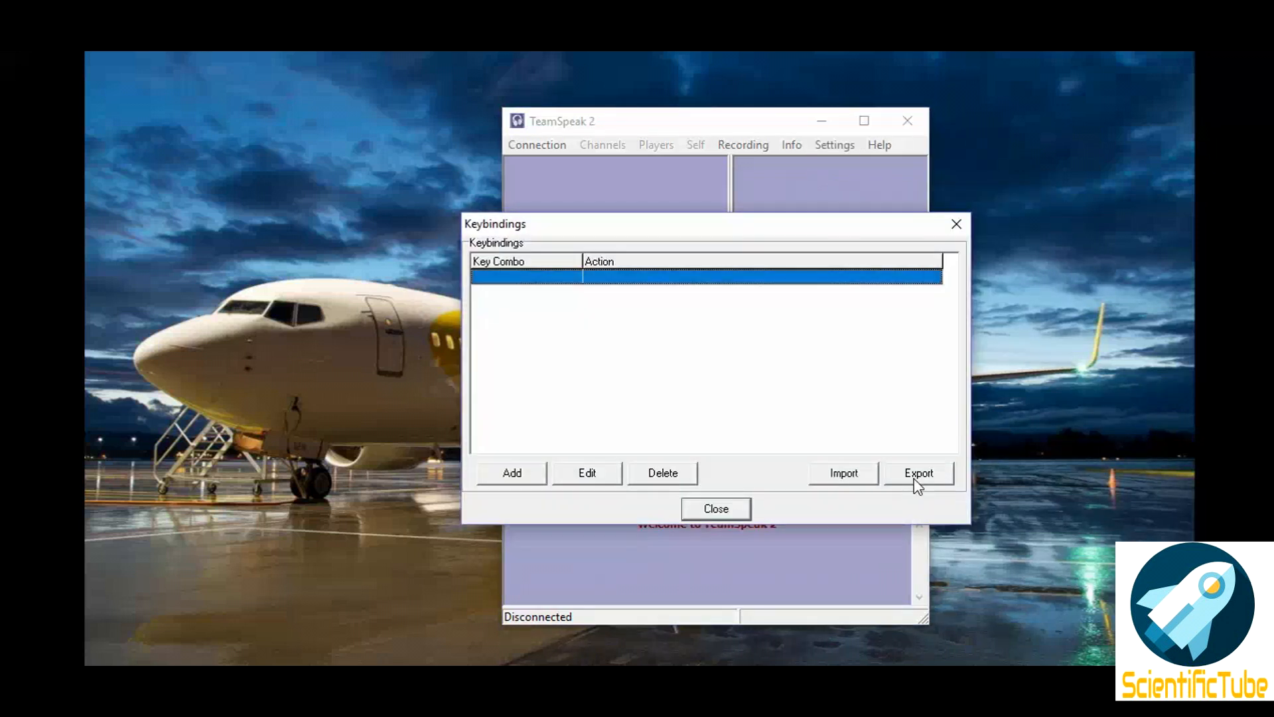
left_click(834, 144)
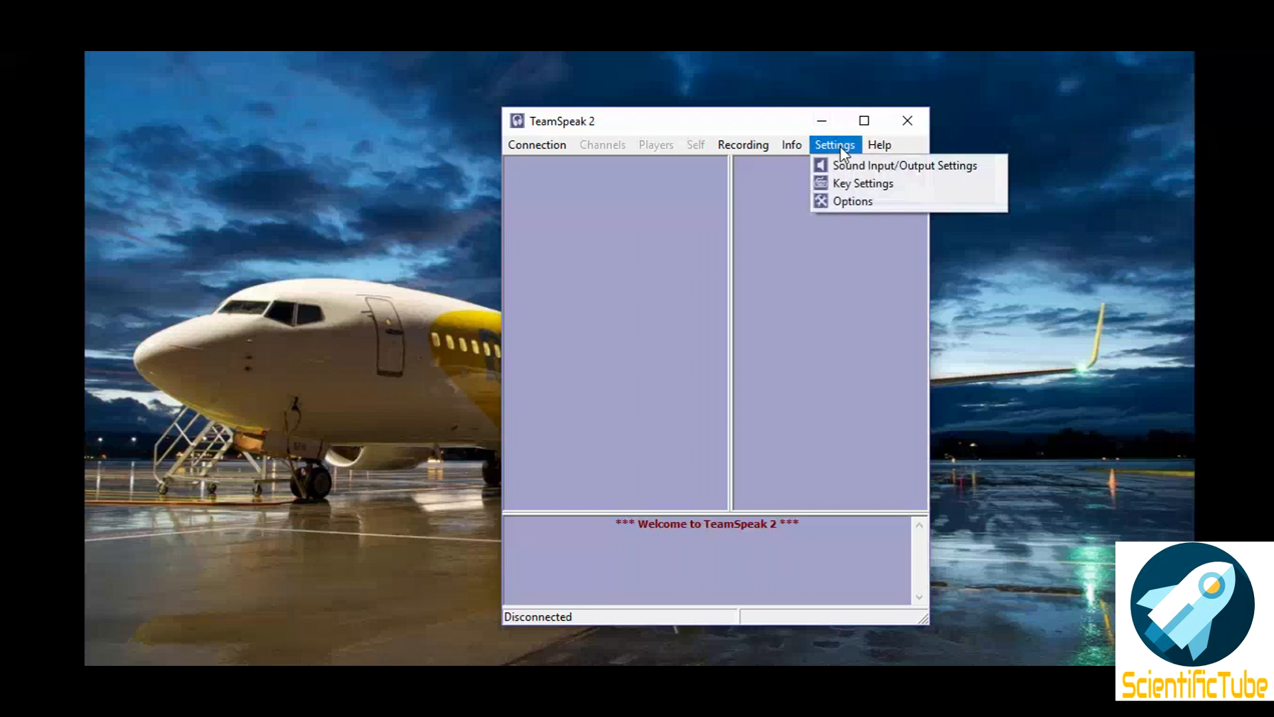
left_click(904, 166)
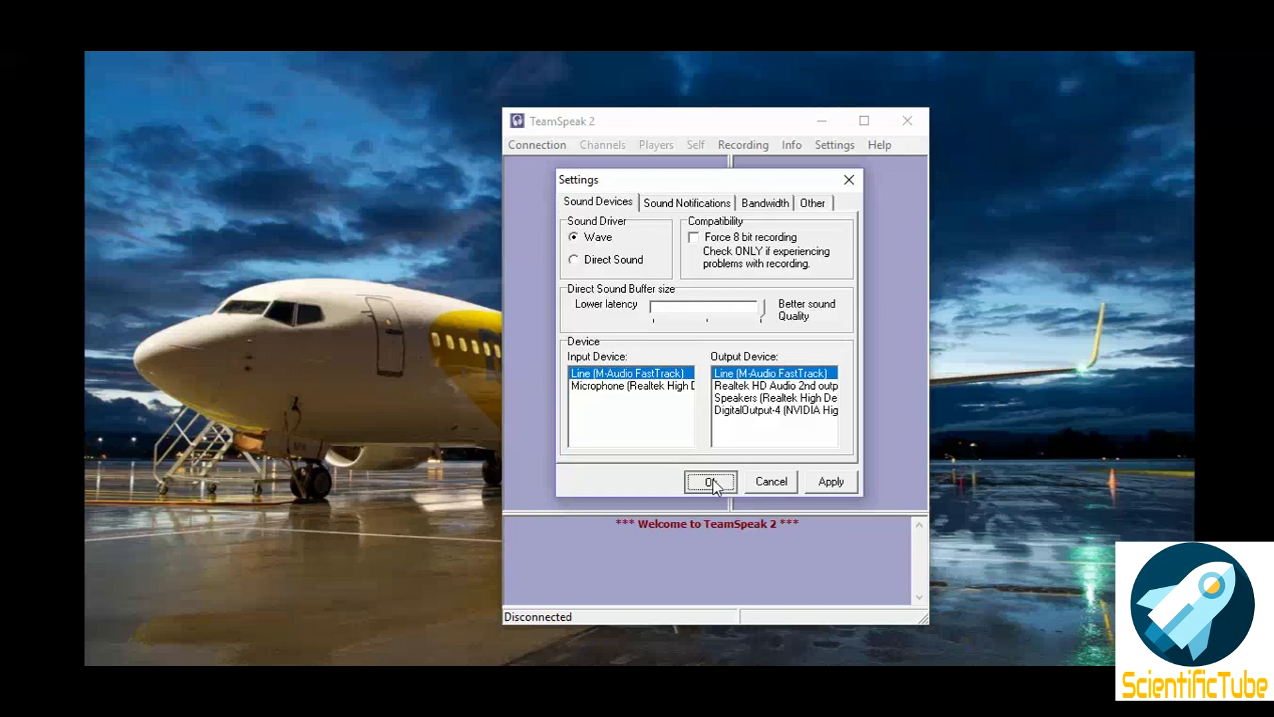
left_click(710, 481)
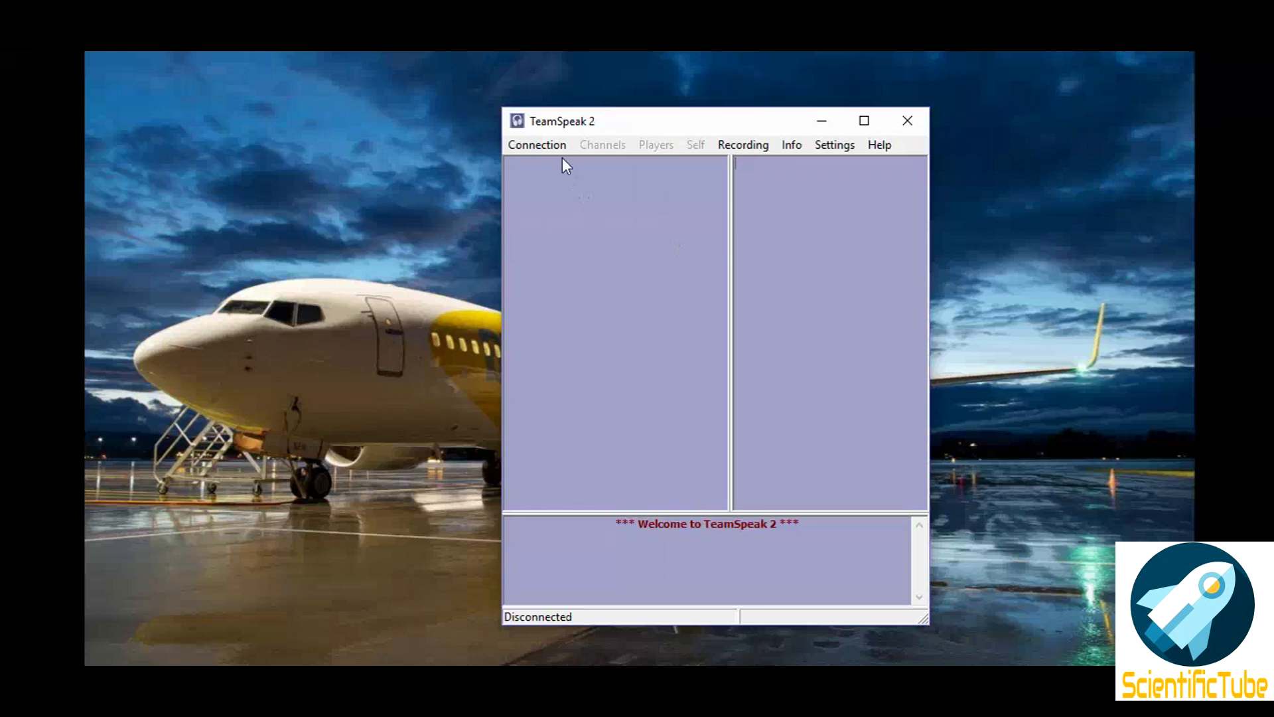
Step: Open Connect To Server and select the Servers root of the Local Addressbook
left_click(535, 144)
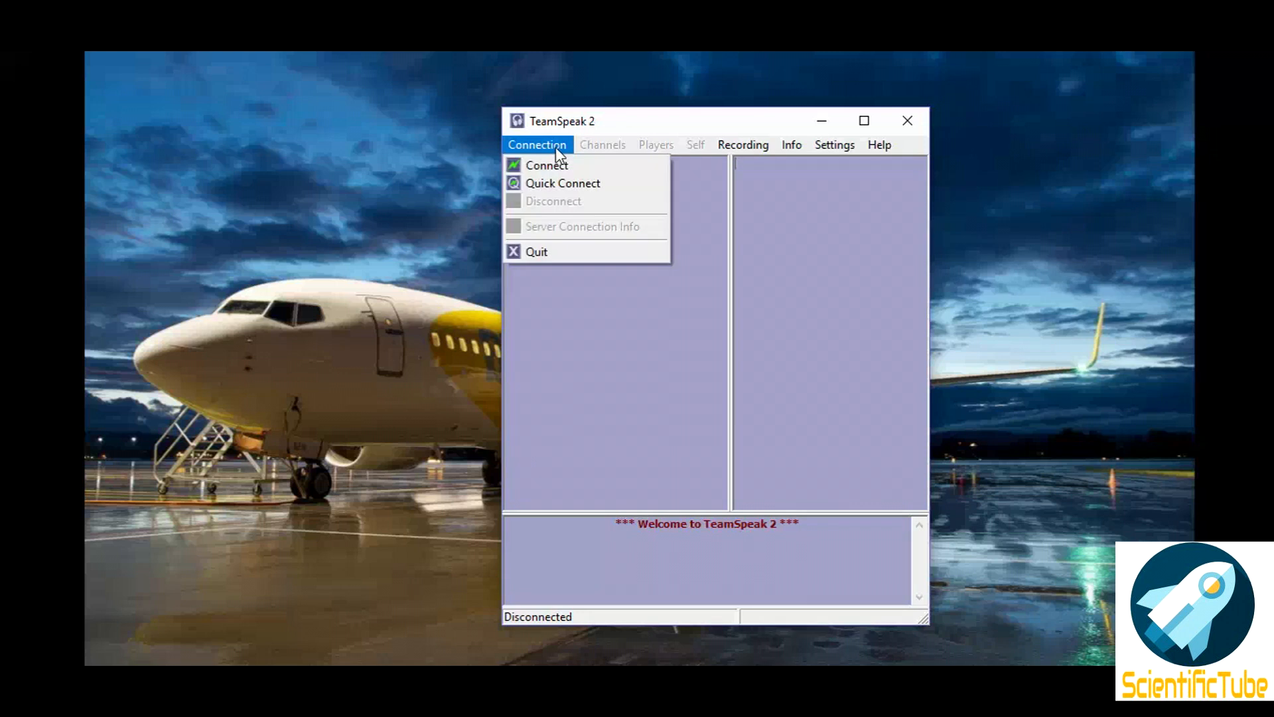
left_click(546, 164)
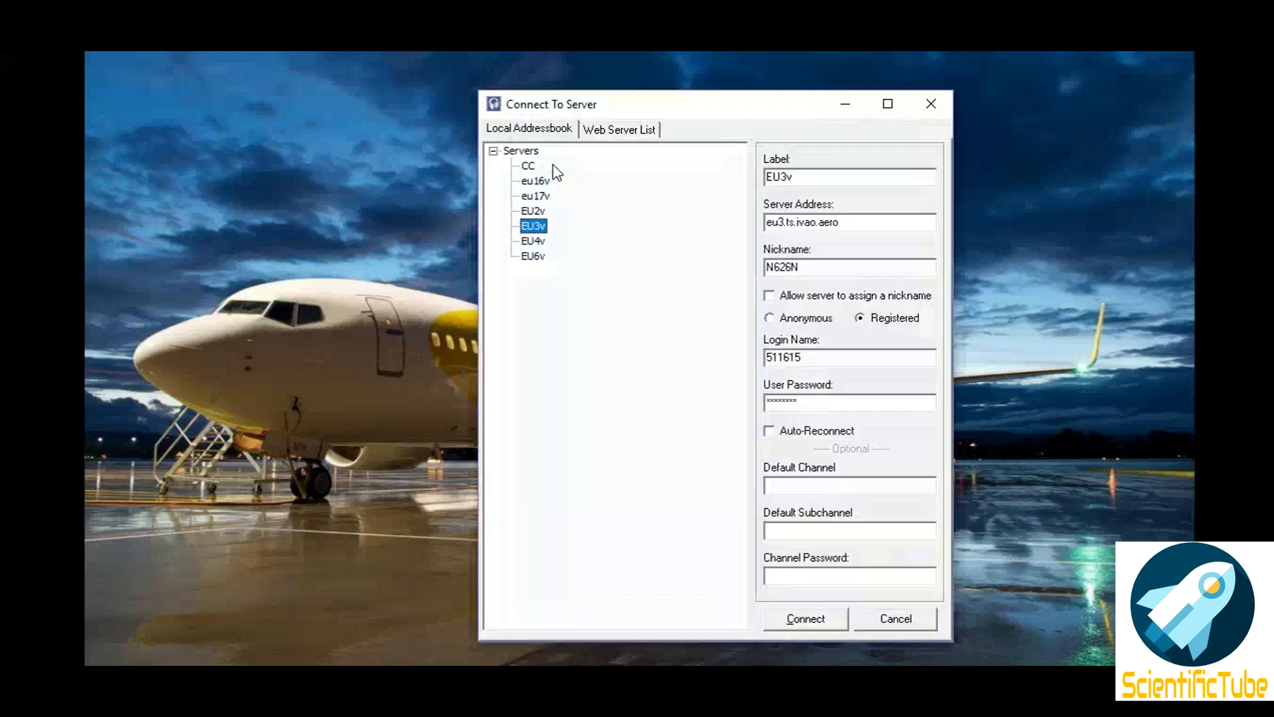
mouse_move(605, 156)
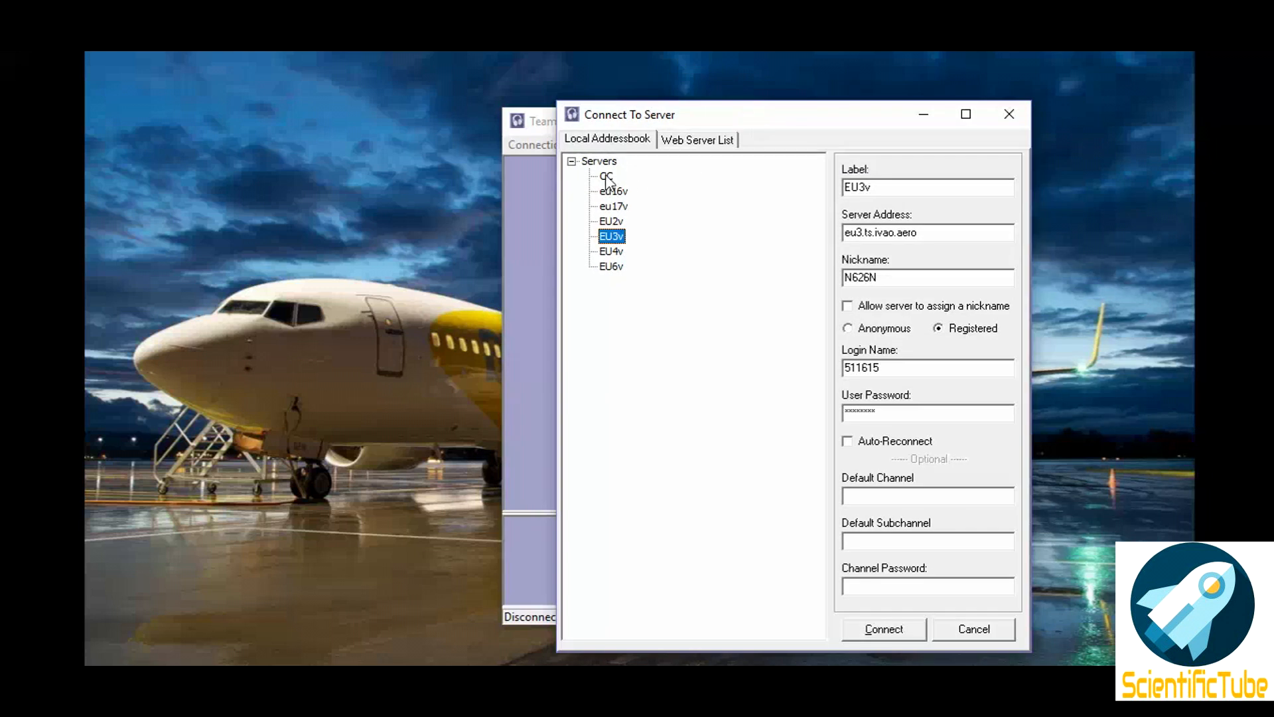
mouse_move(756, 120)
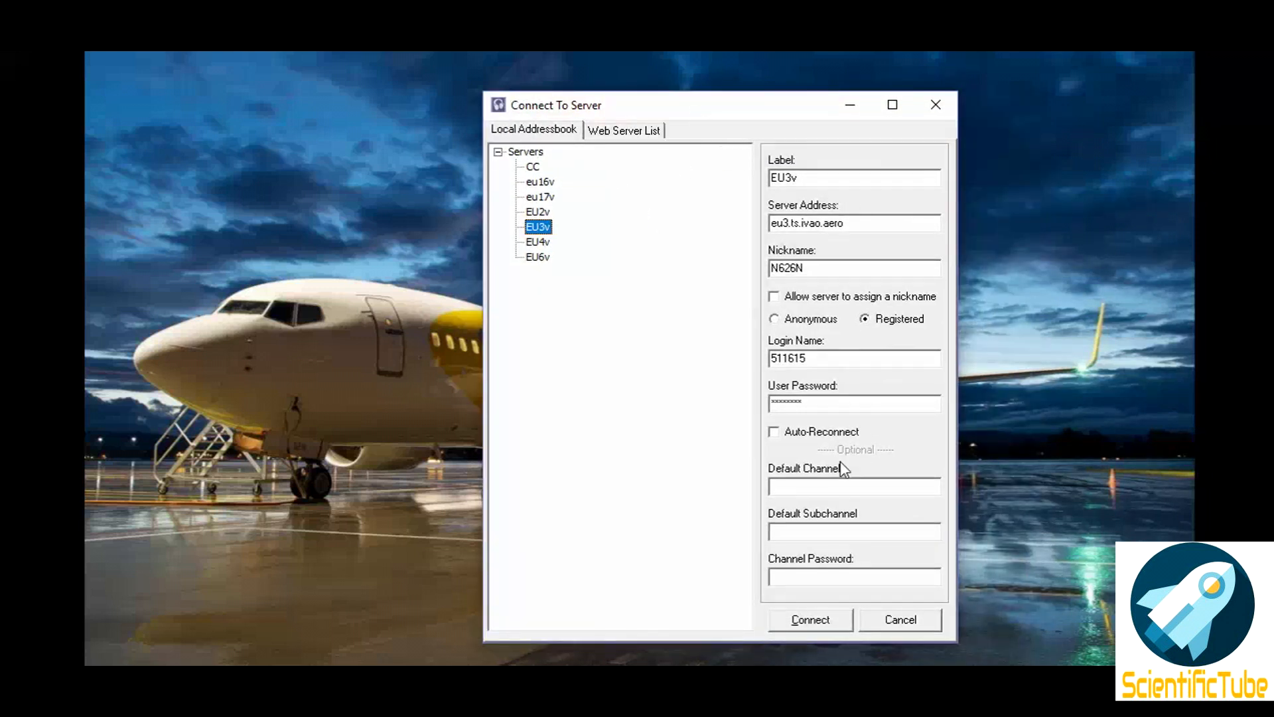
left_click(525, 152)
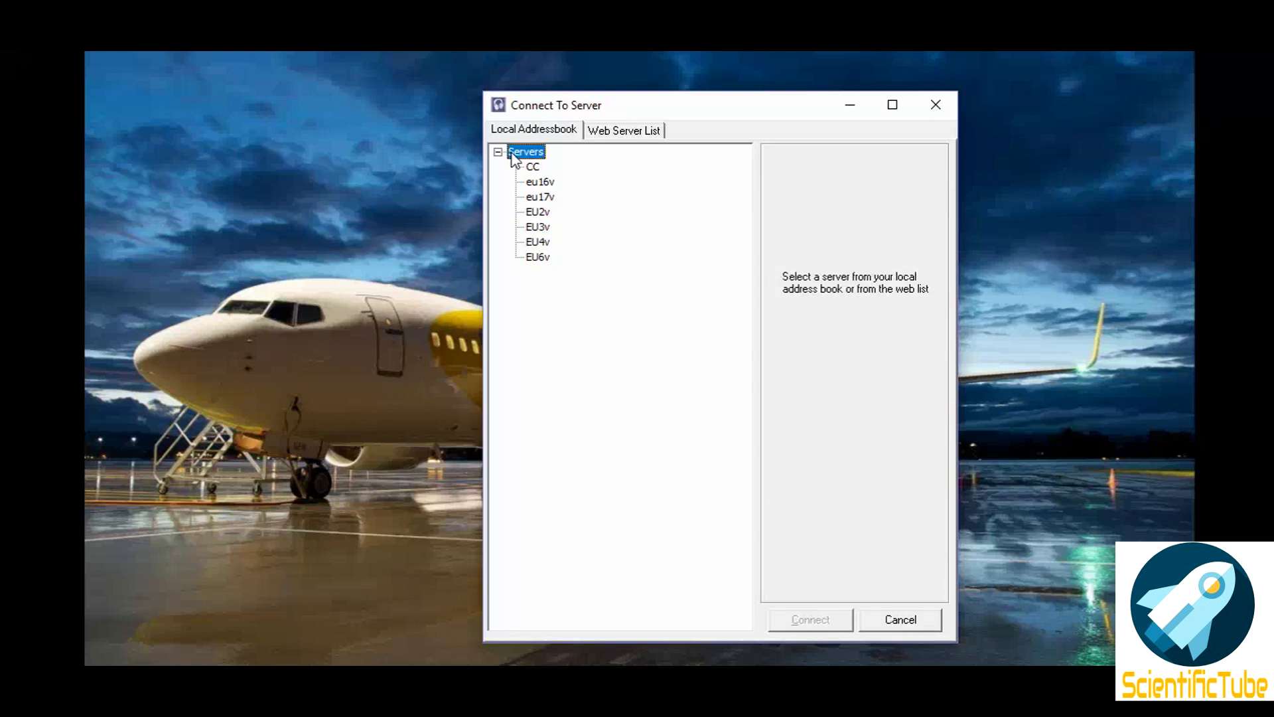
Step: Add and inspect a temporary New Server entry, then view CC's details (cc.ts.ivao.aero)
right_click(525, 151)
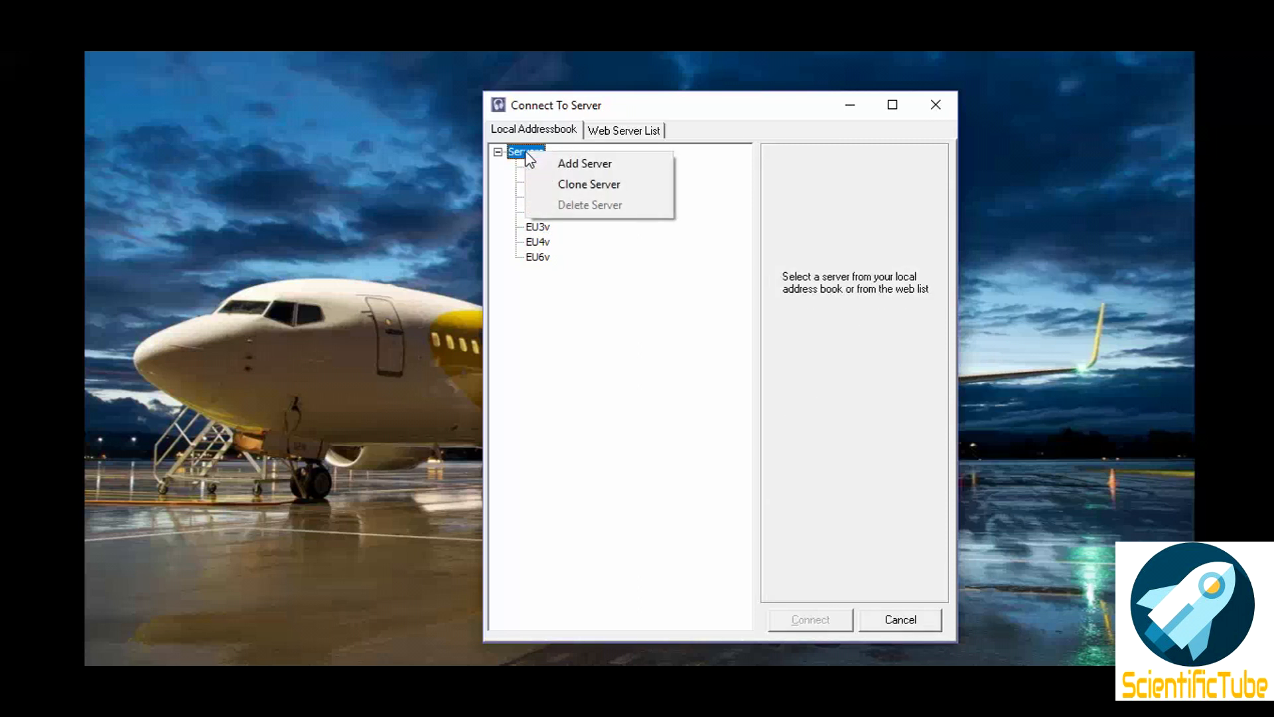
left_click(584, 163)
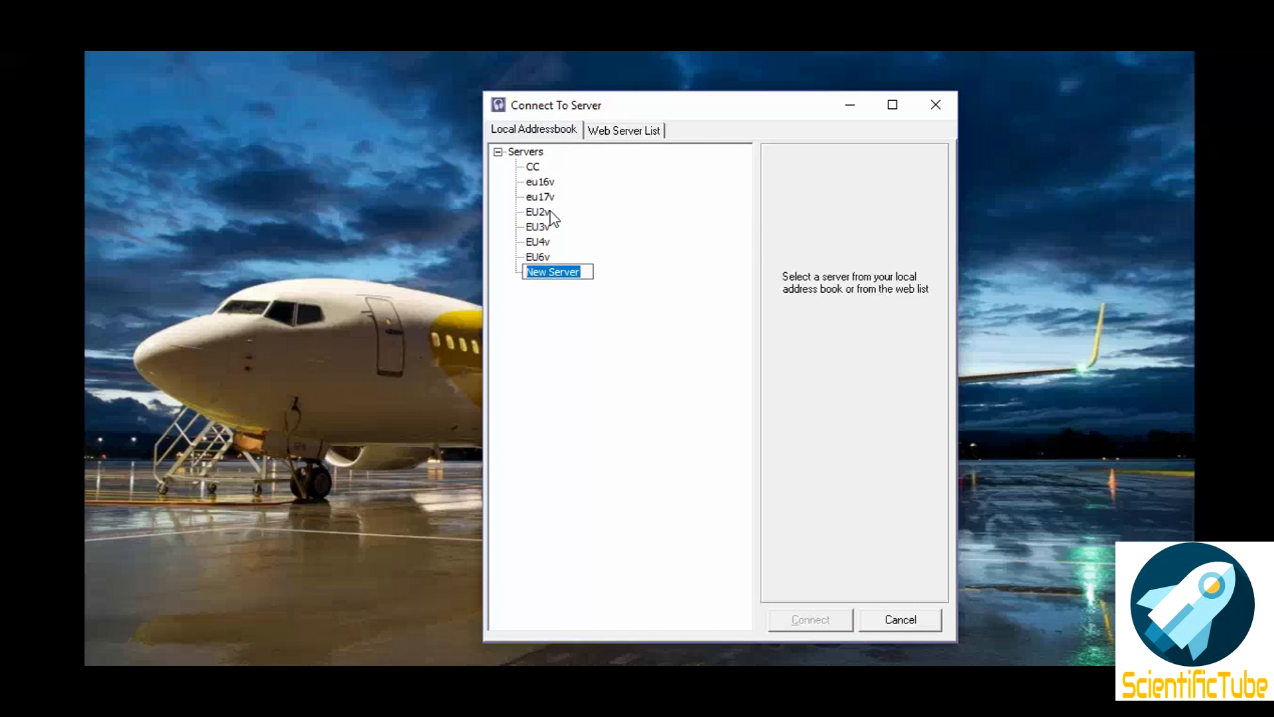
left_click(551, 272)
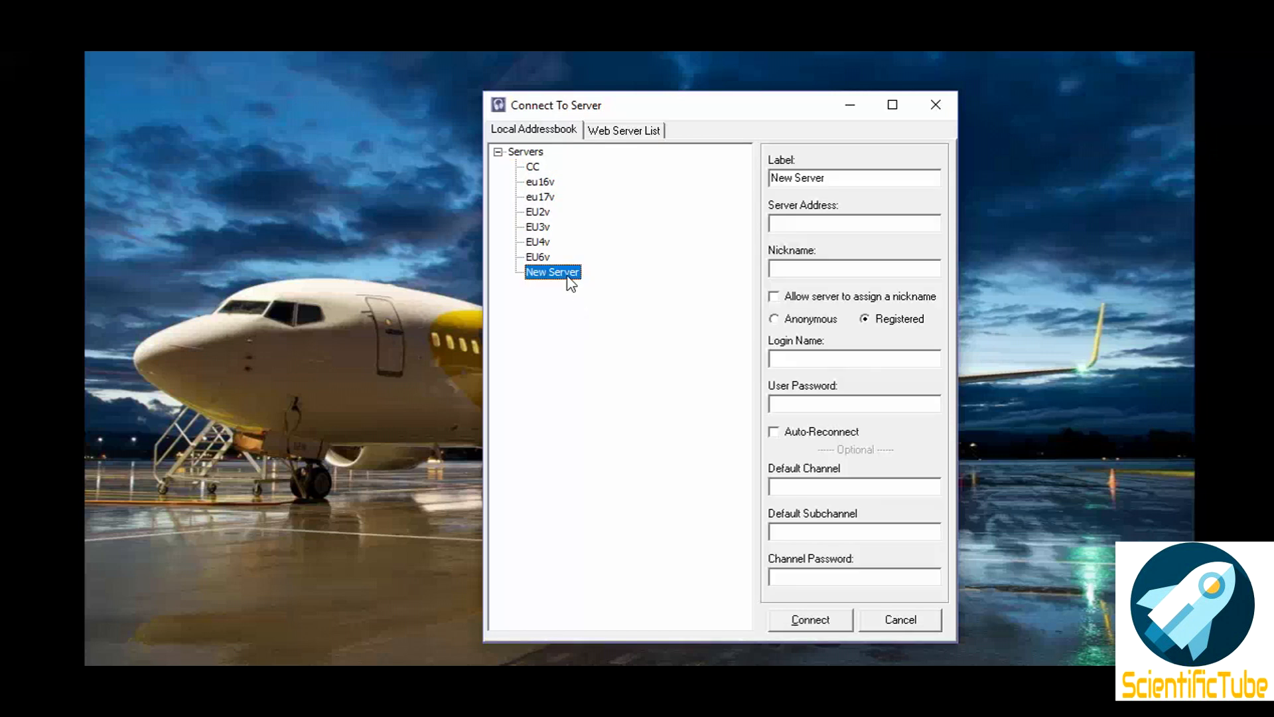
mouse_move(603, 257)
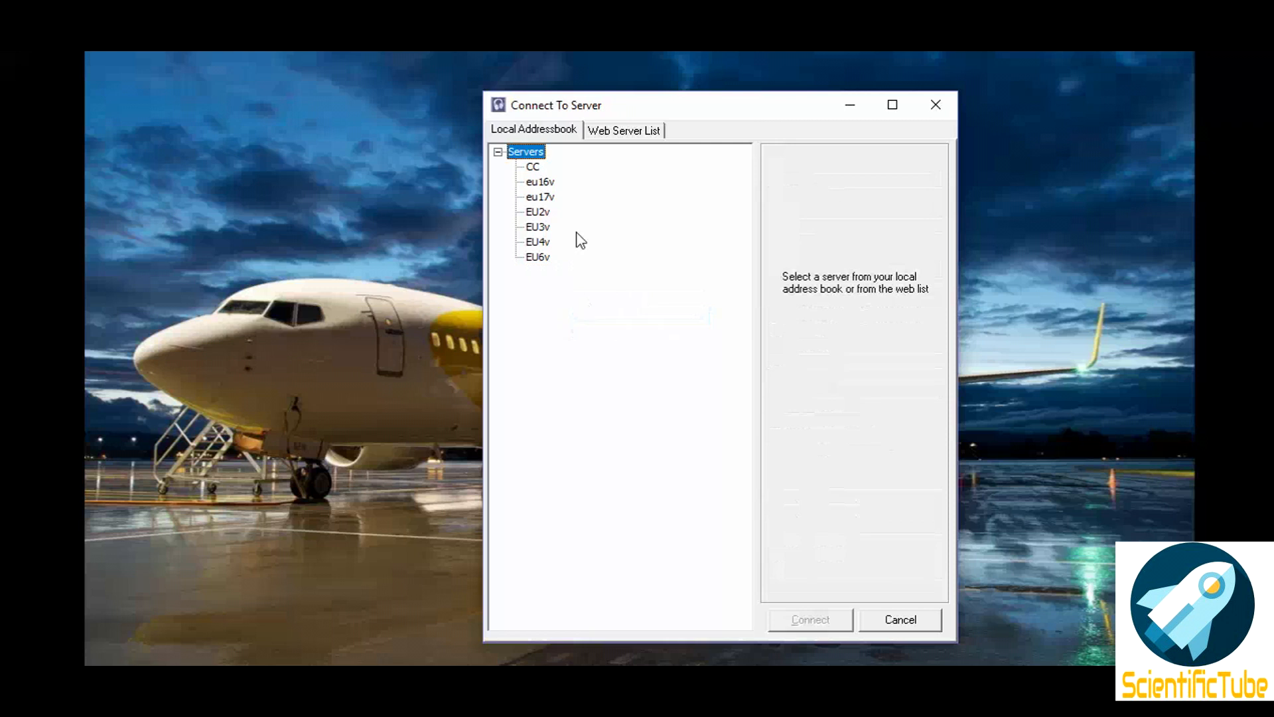
left_click(532, 166)
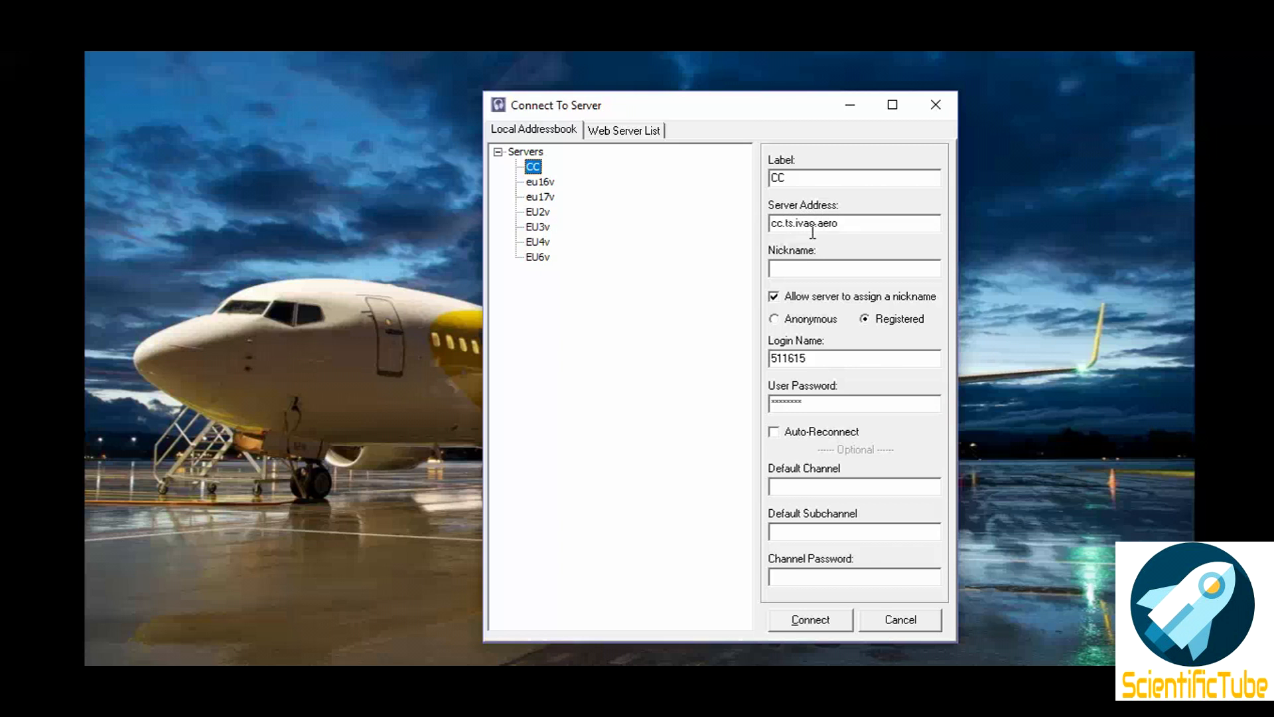
mouse_move(814, 286)
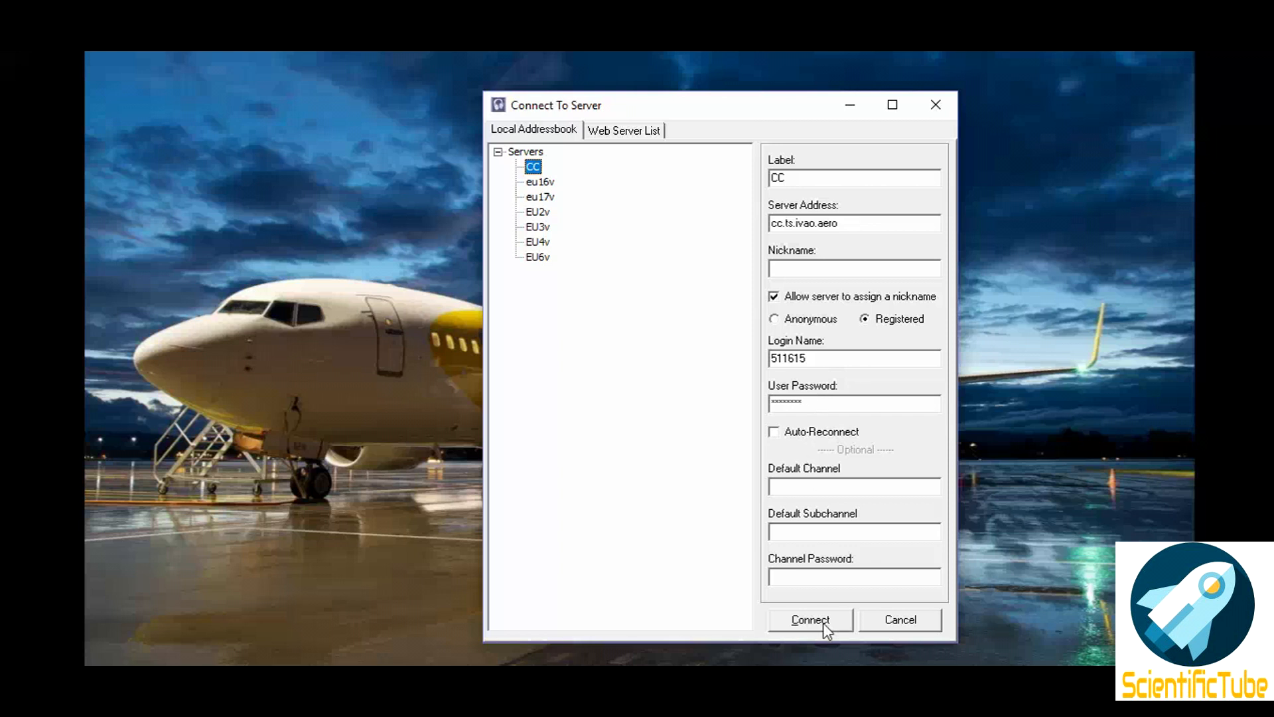
mouse_move(579, 227)
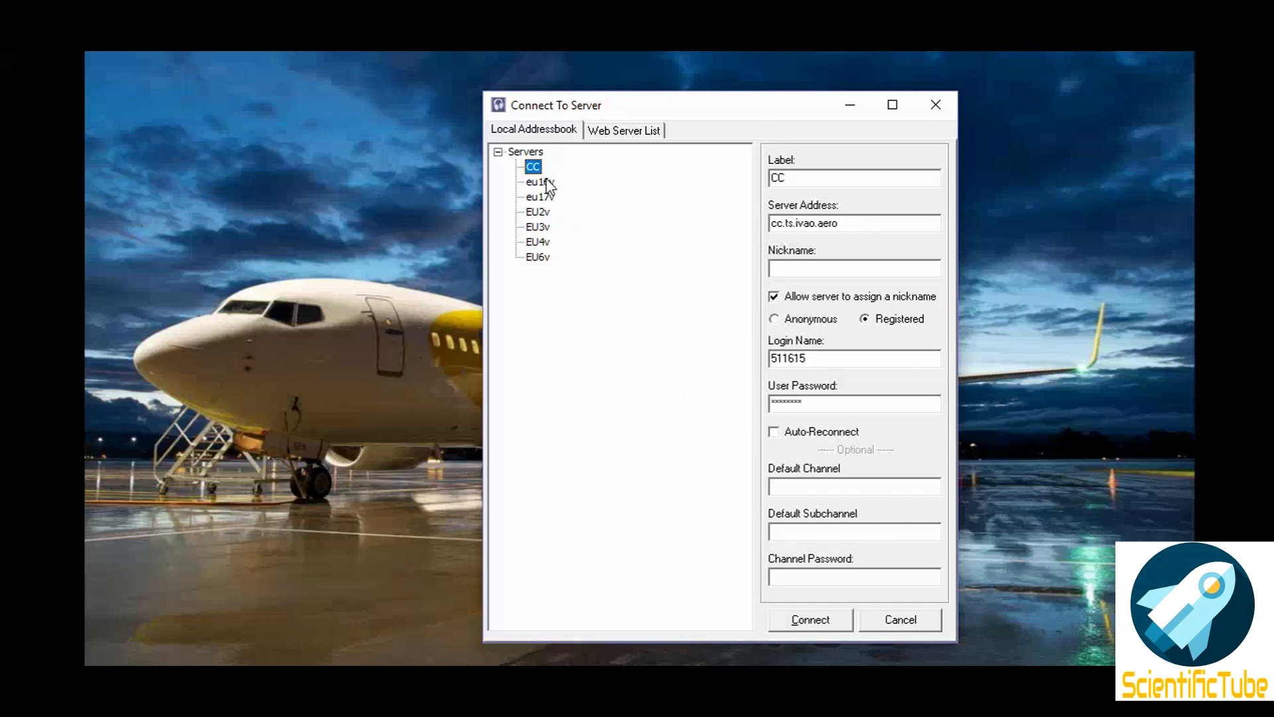
Step: Compare another server entry, then view EU3v's details with address eu3.ts.ivao.aero
left_click(536, 226)
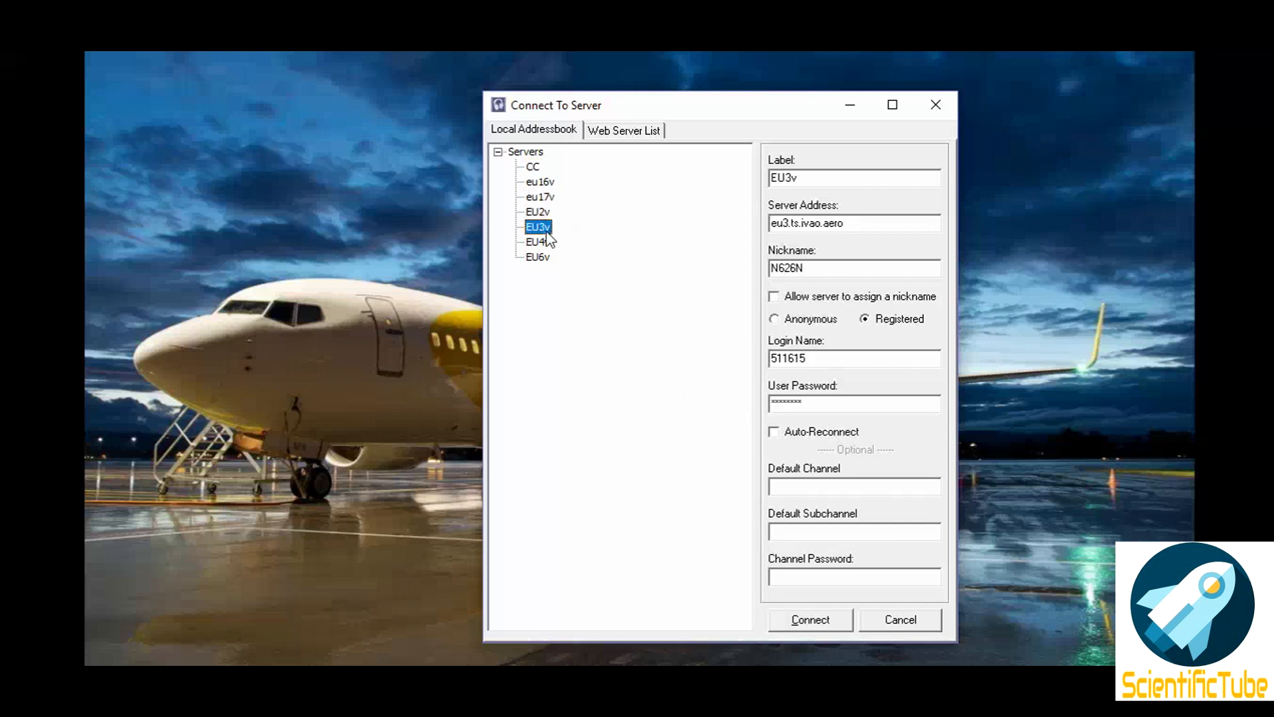
left_click(537, 256)
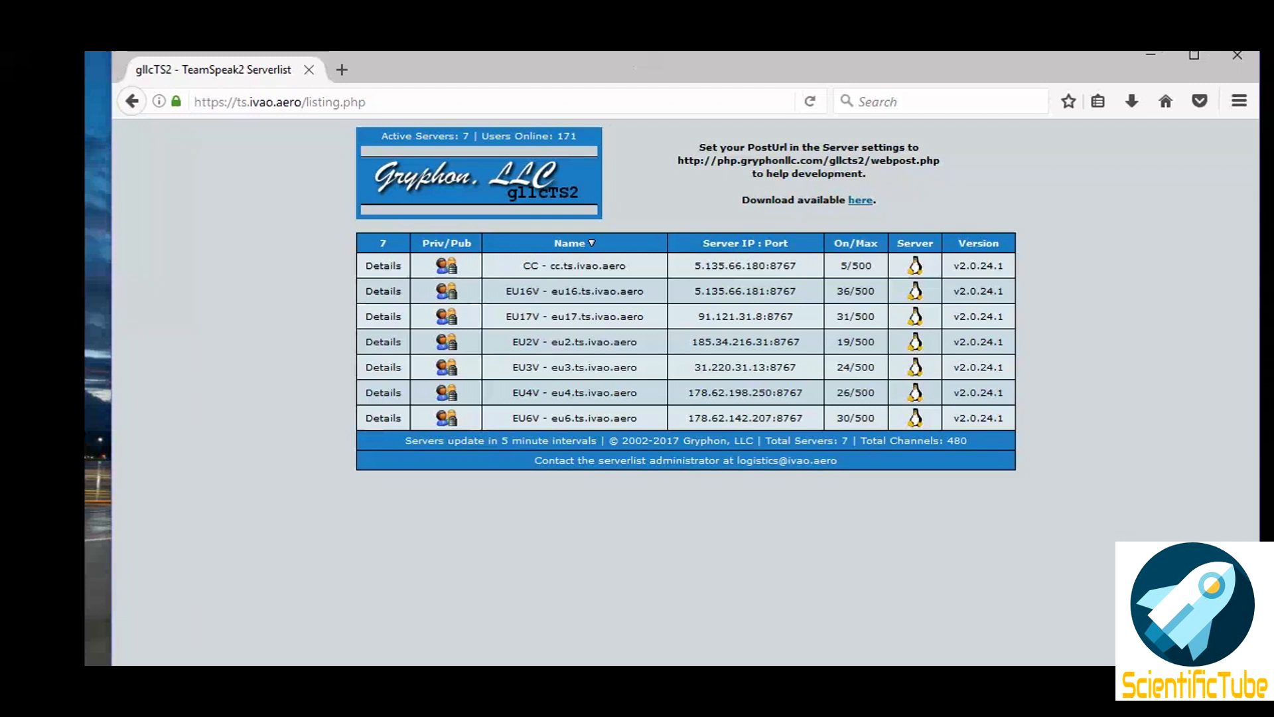
left_click(488, 102)
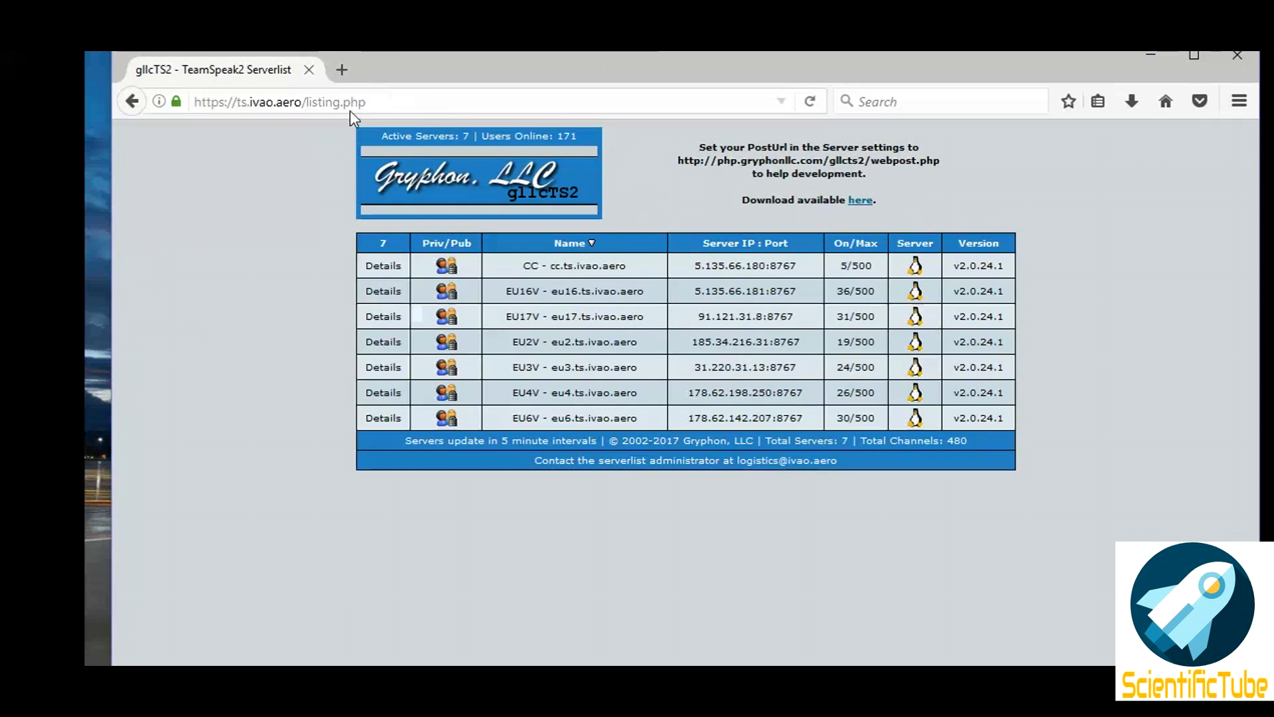
mouse_move(517, 155)
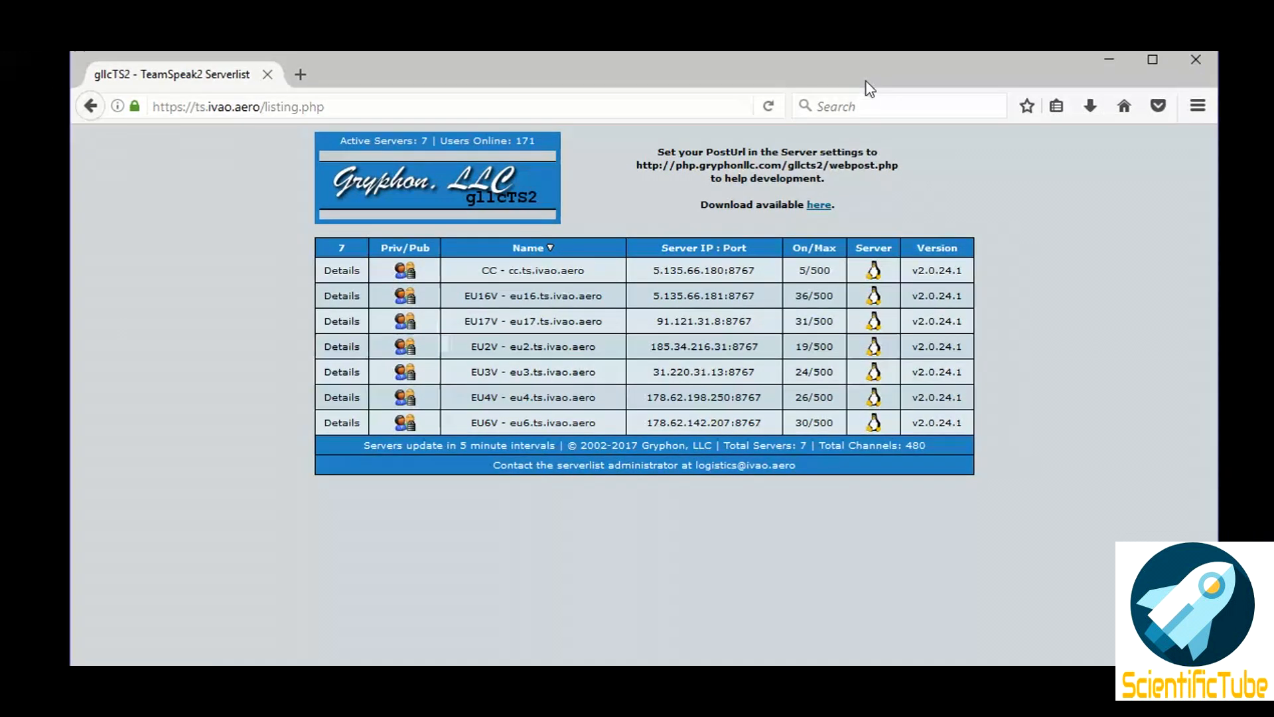
mouse_move(869, 97)
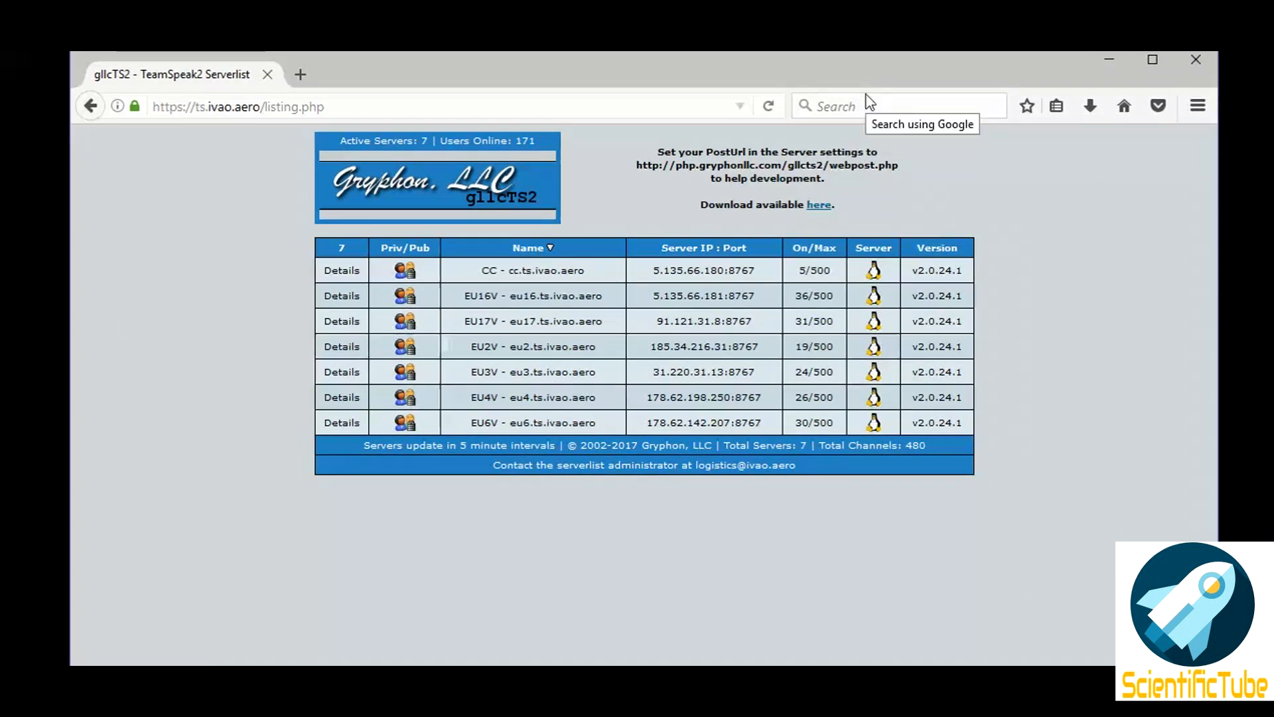
mouse_move(941, 158)
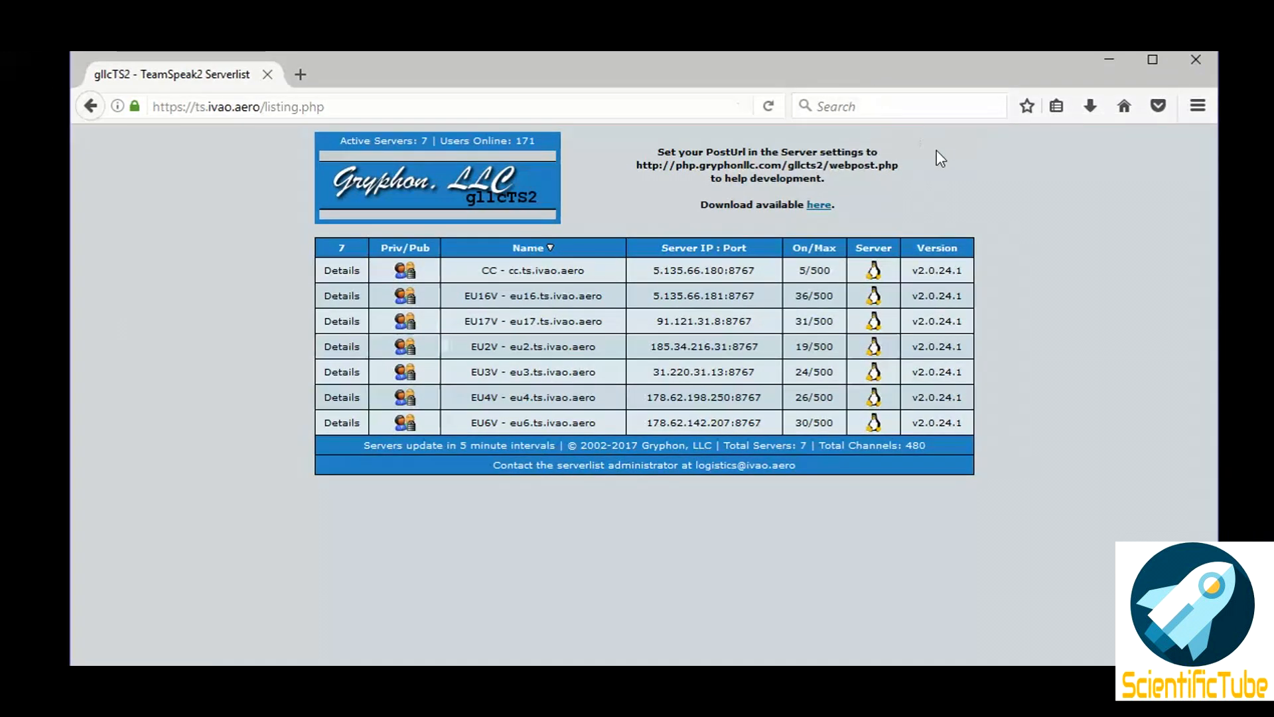
mouse_move(964, 162)
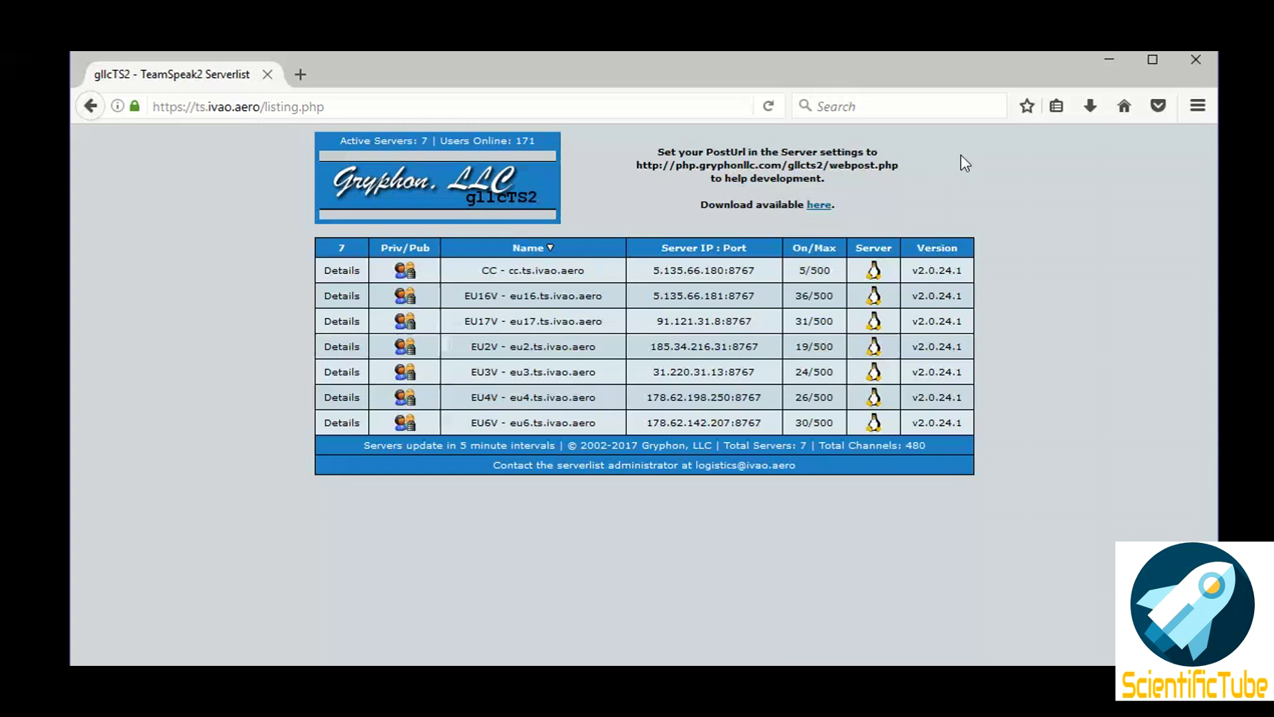
mouse_move(1090, 106)
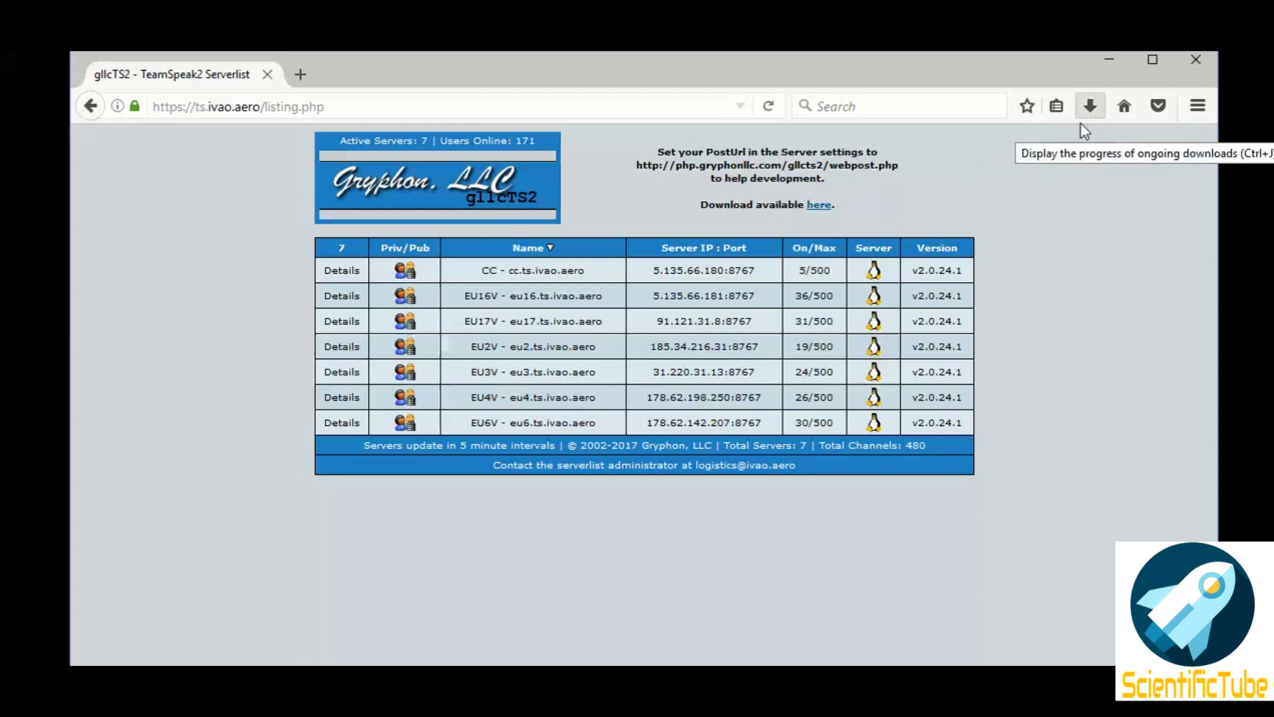